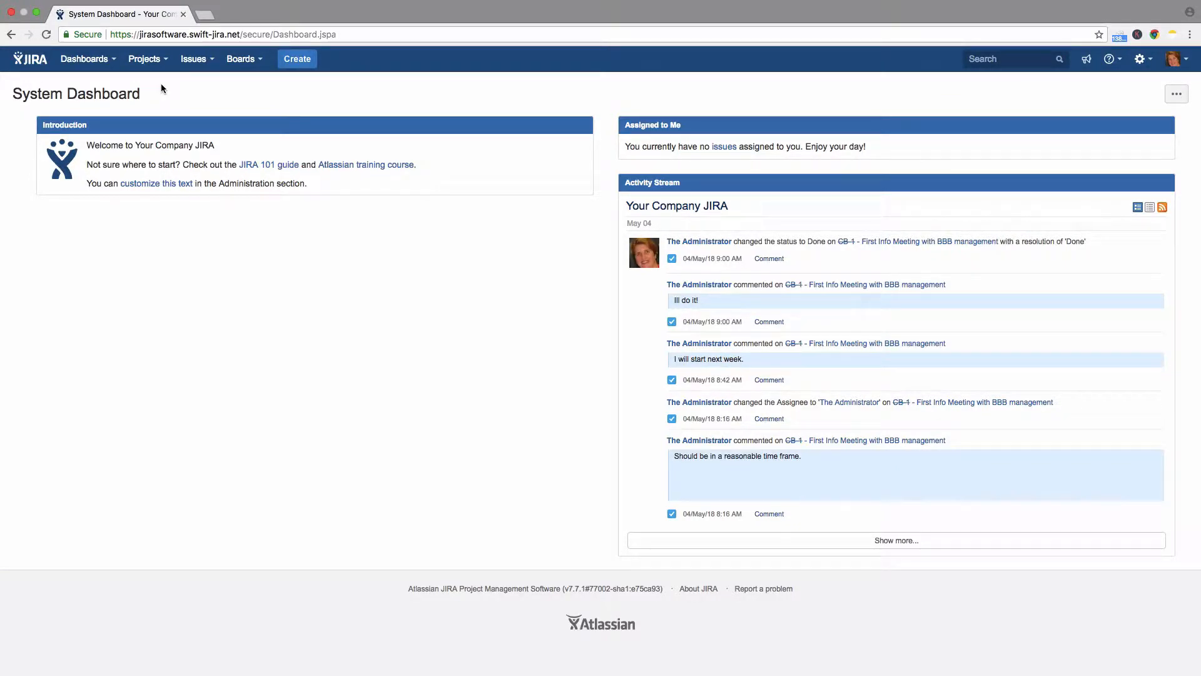
mouse_move(86, 59)
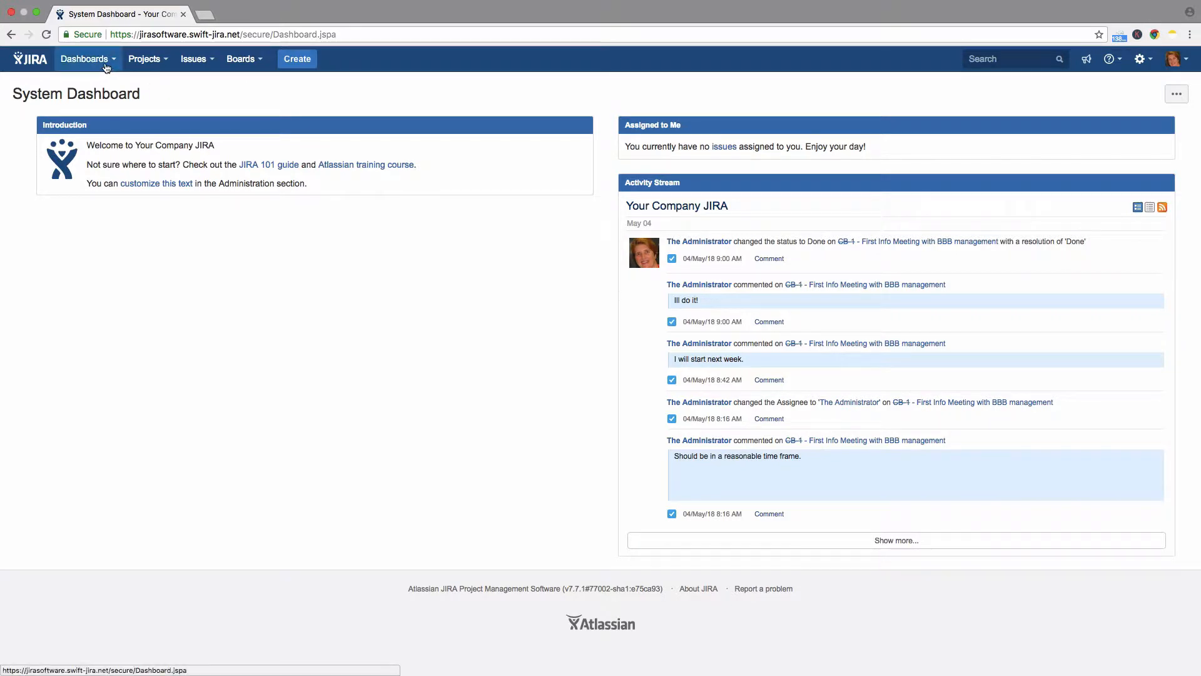
Show the Dashboards menu with View System Dashboard and Manage Dashboards, after briefly closing it.
left_click(93, 59)
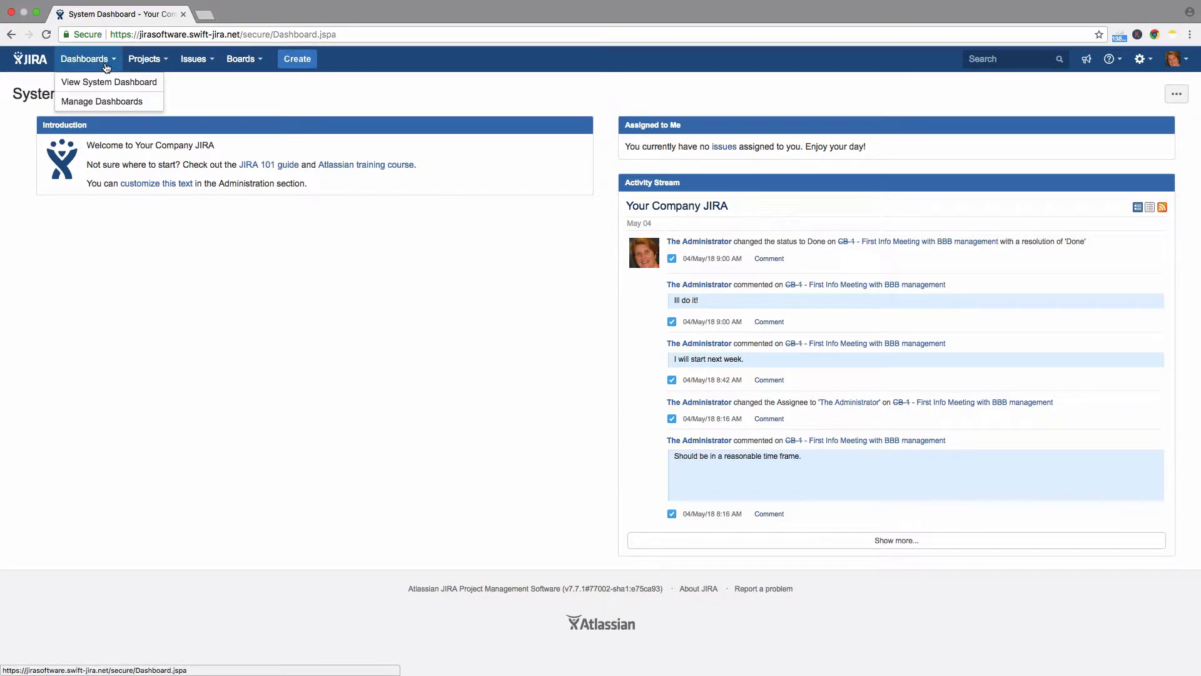
left_click(108, 82)
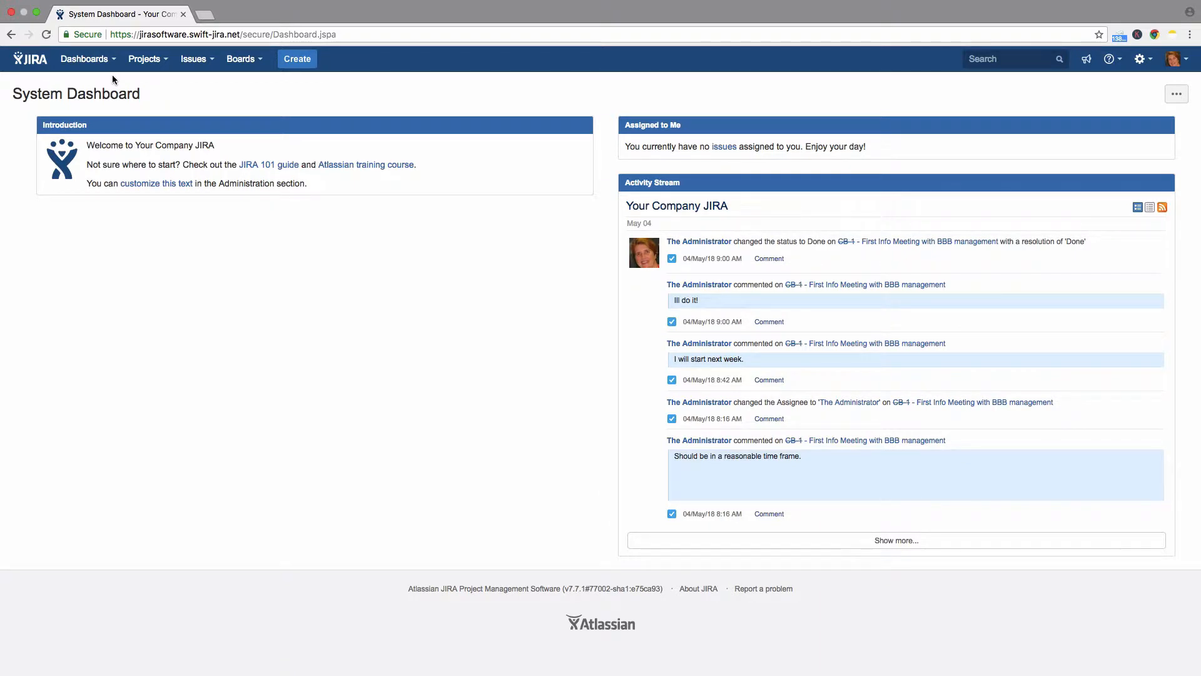
mouse_move(105, 62)
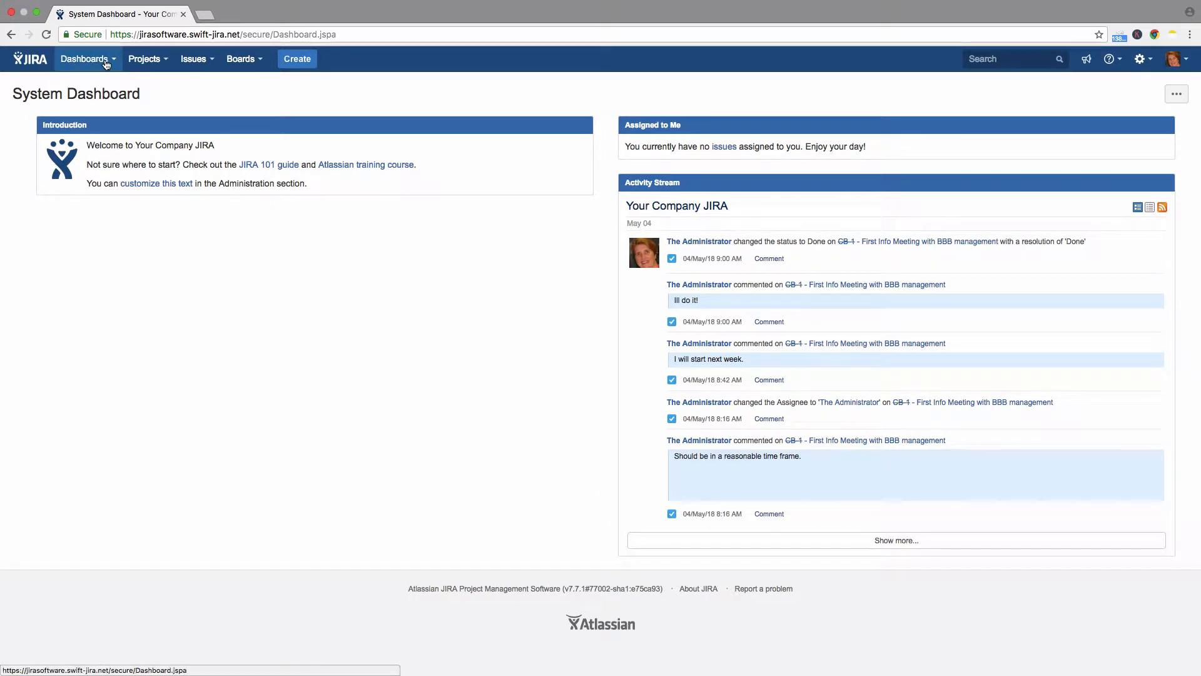
left_click(95, 59)
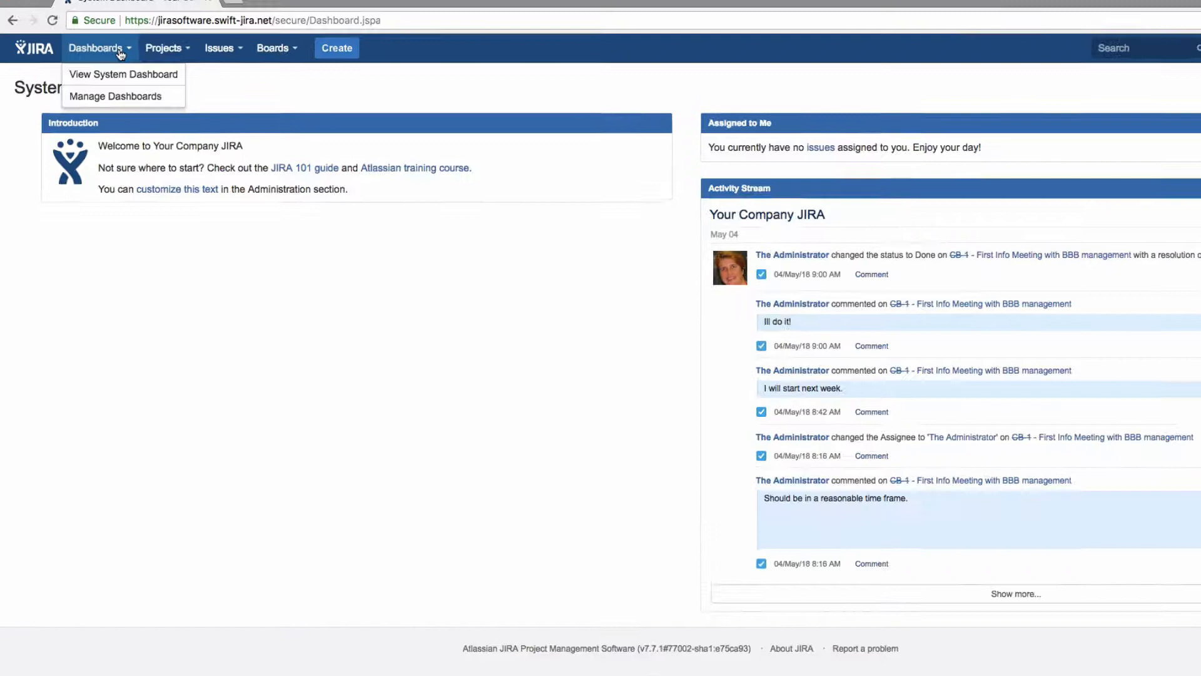
Visit Manage Dashboards, then list all five projects with keys, types and leads.
left_click(116, 96)
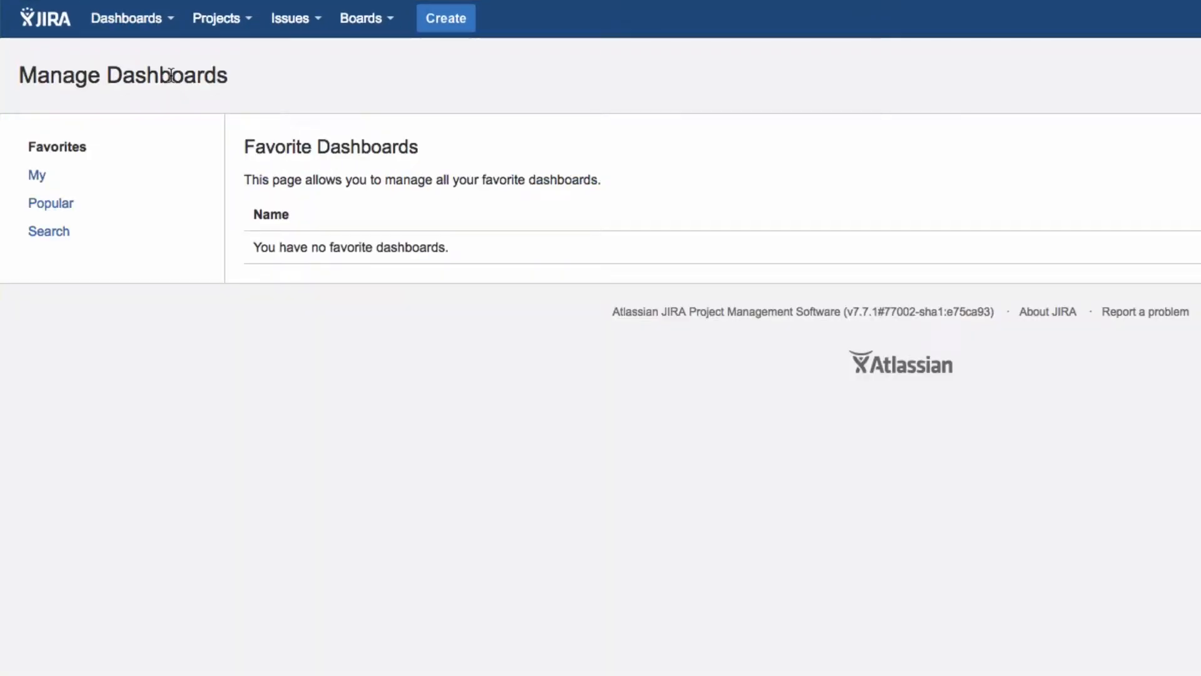
left_click(217, 19)
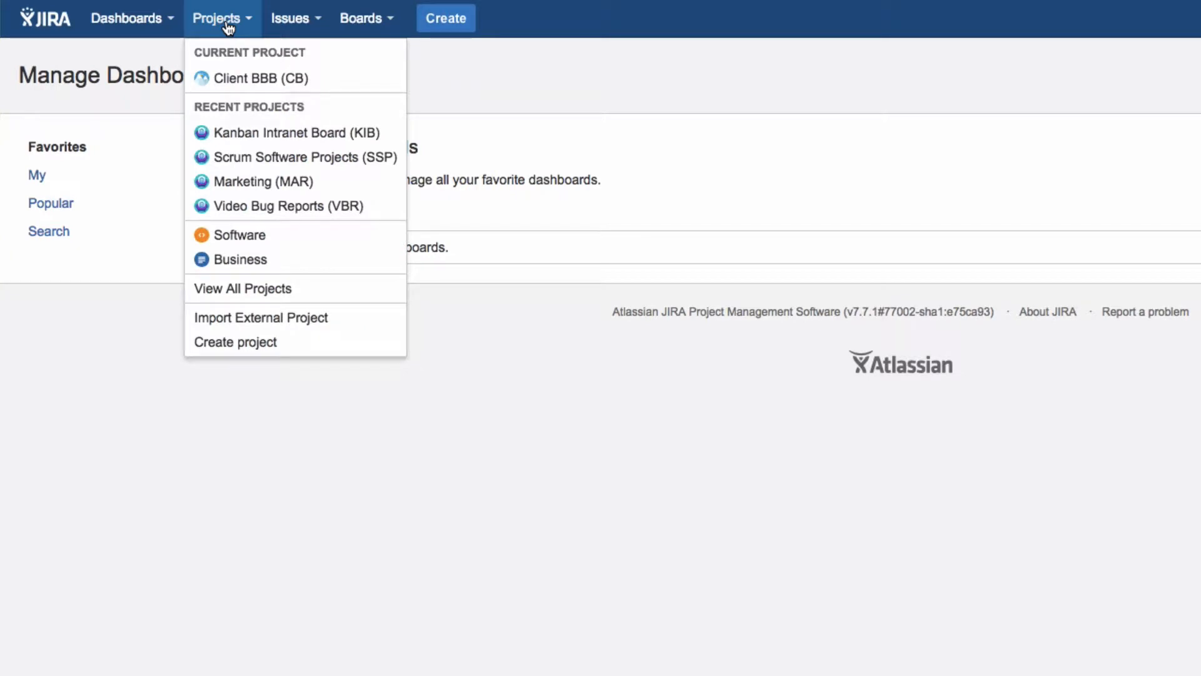
mouse_move(266, 79)
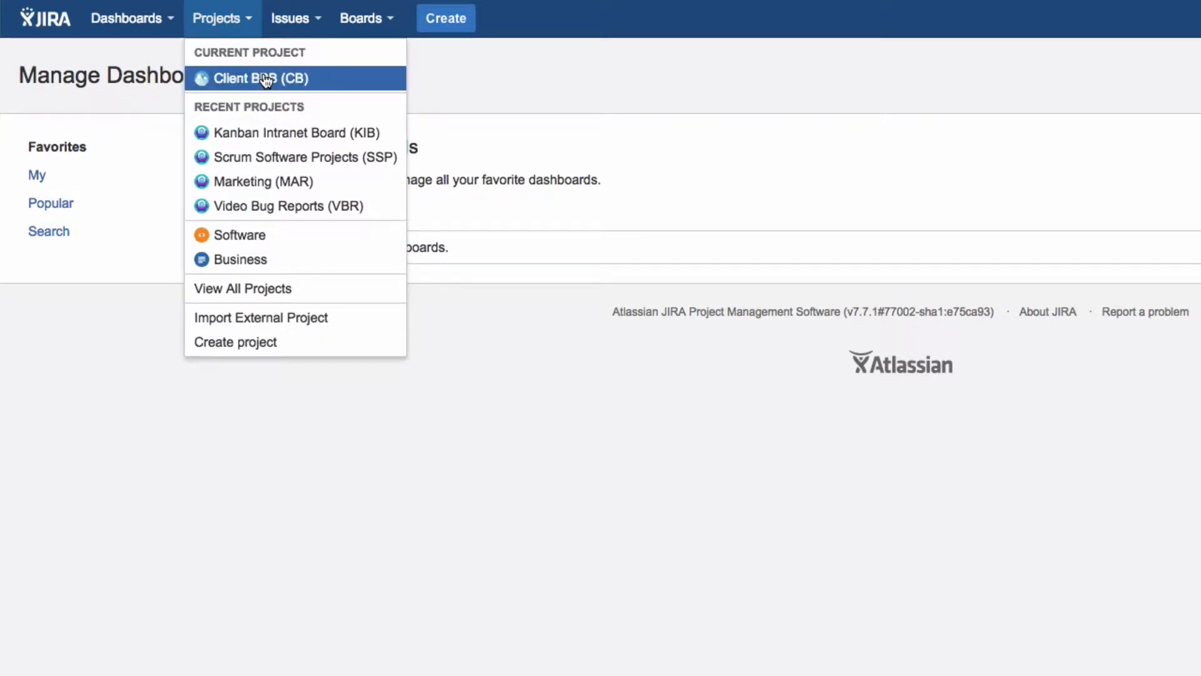
mouse_move(312, 192)
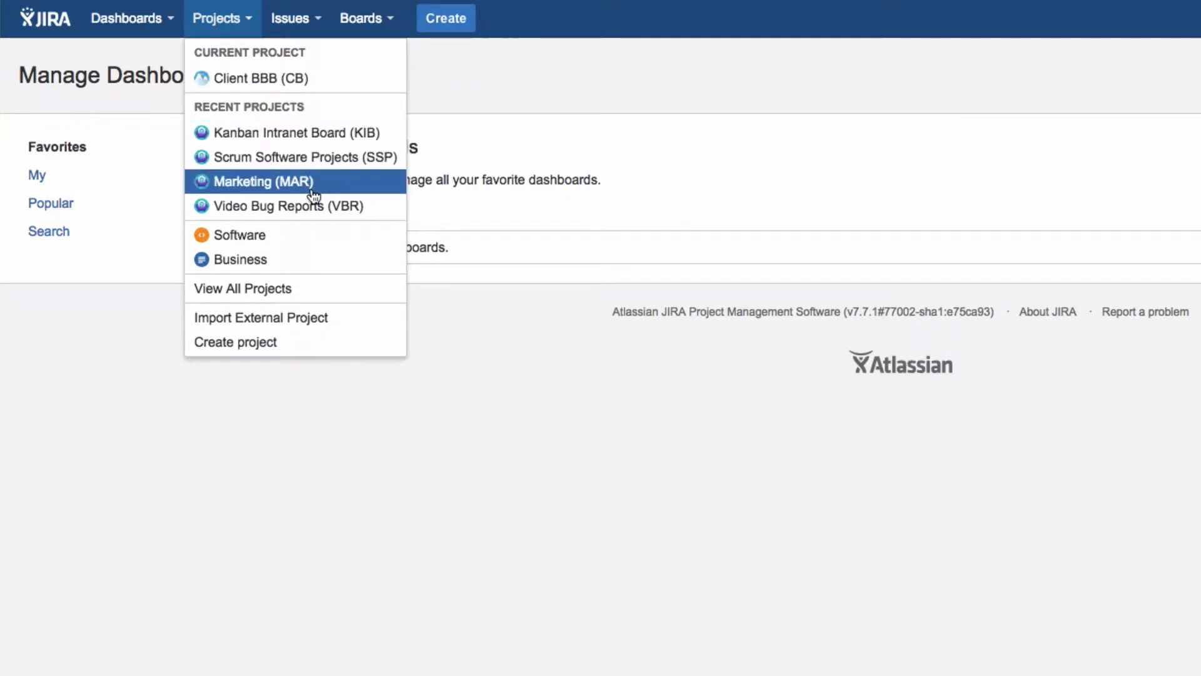
mouse_move(328, 286)
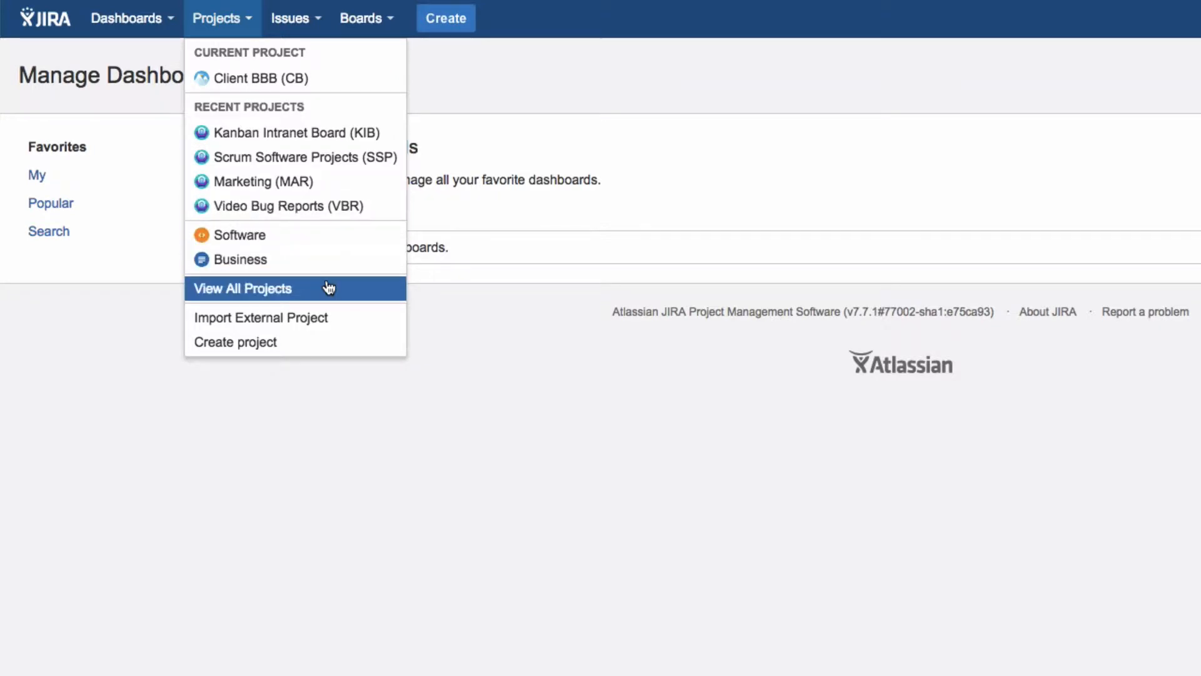
left_click(243, 289)
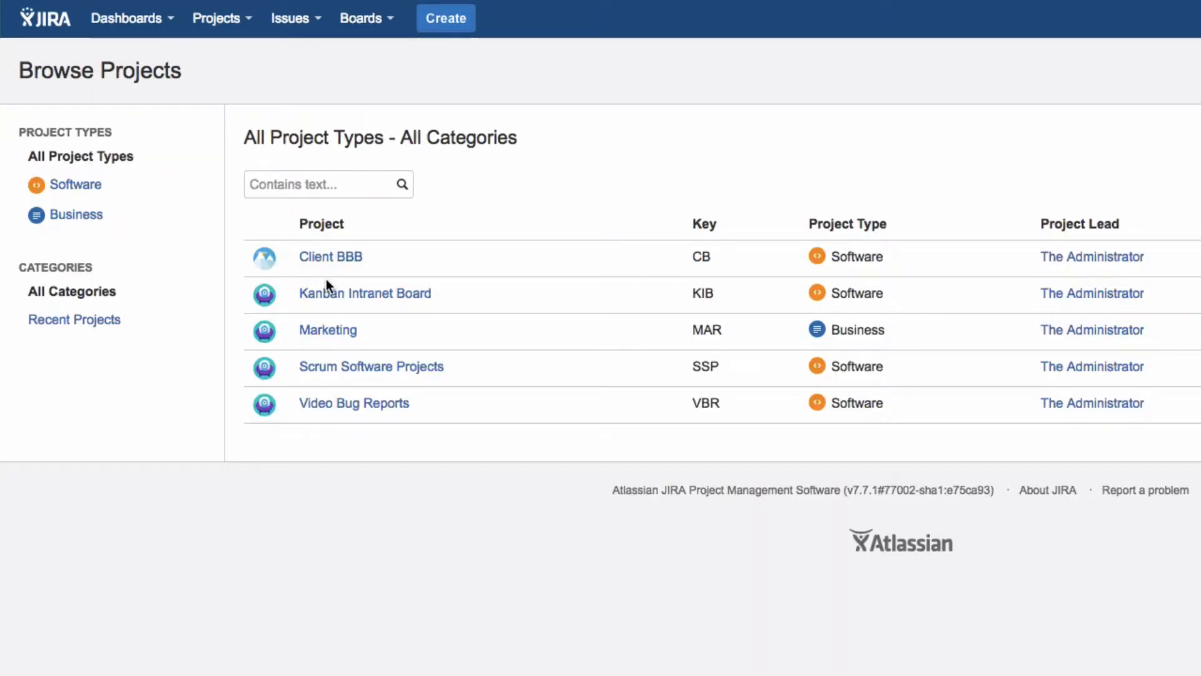
Show the Issues menu with recent issues, issue search and saved filters.
left_click(290, 18)
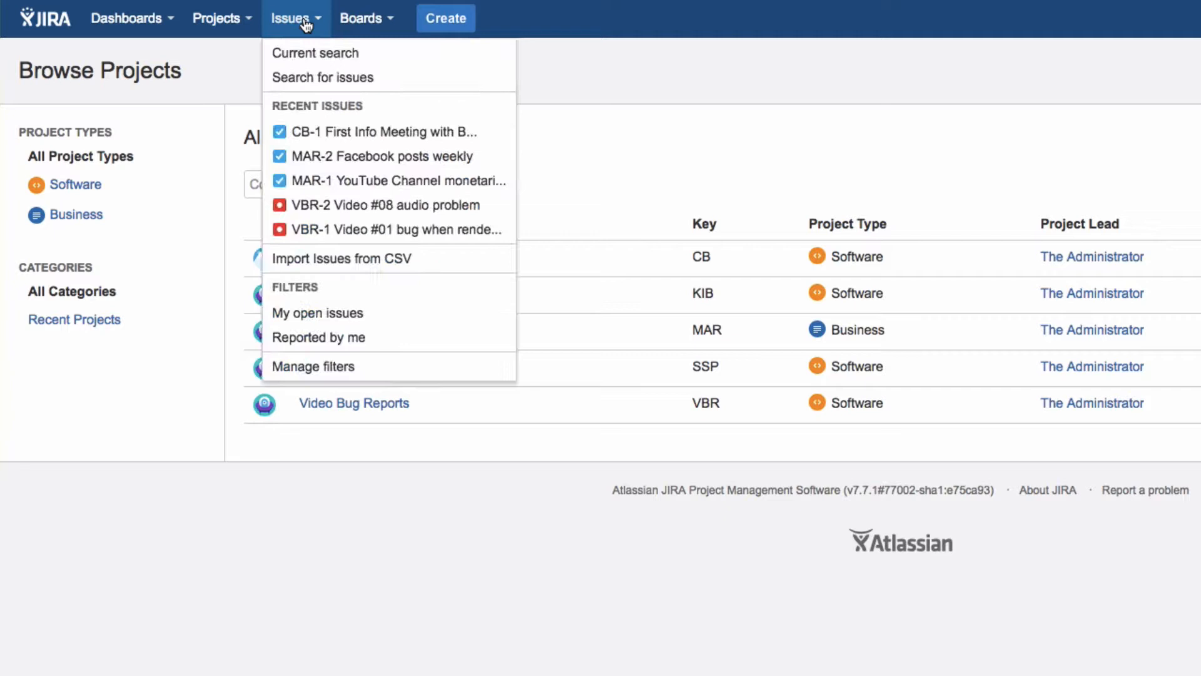
mouse_move(339, 56)
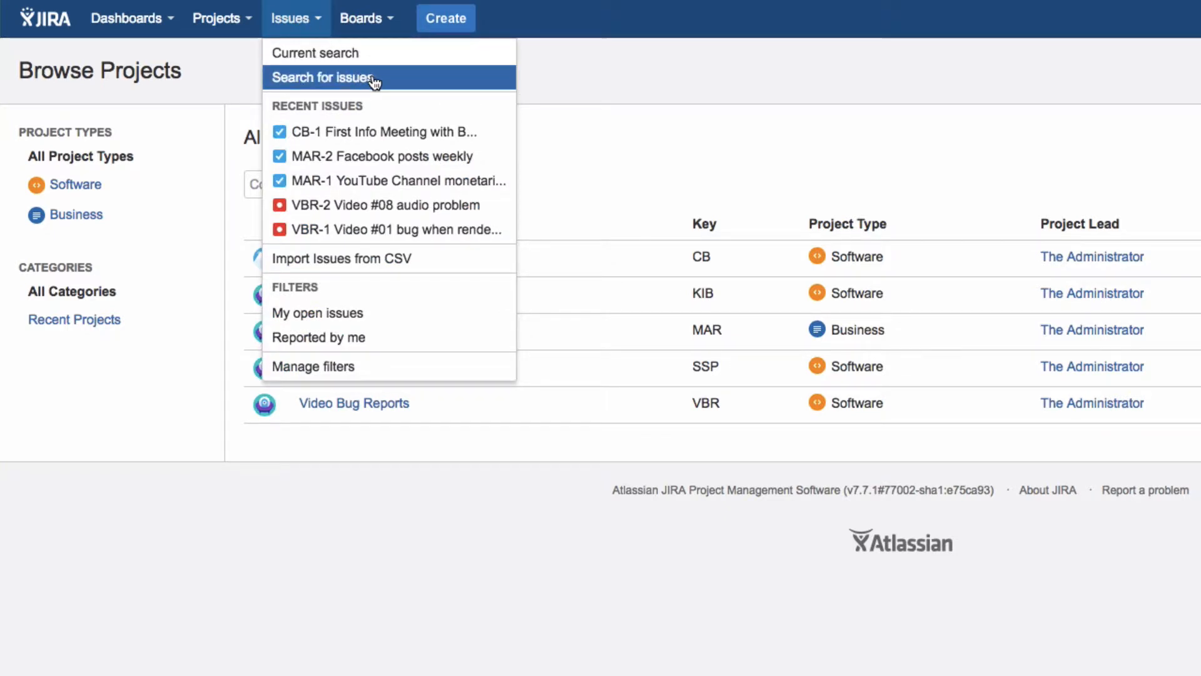
mouse_move(420, 204)
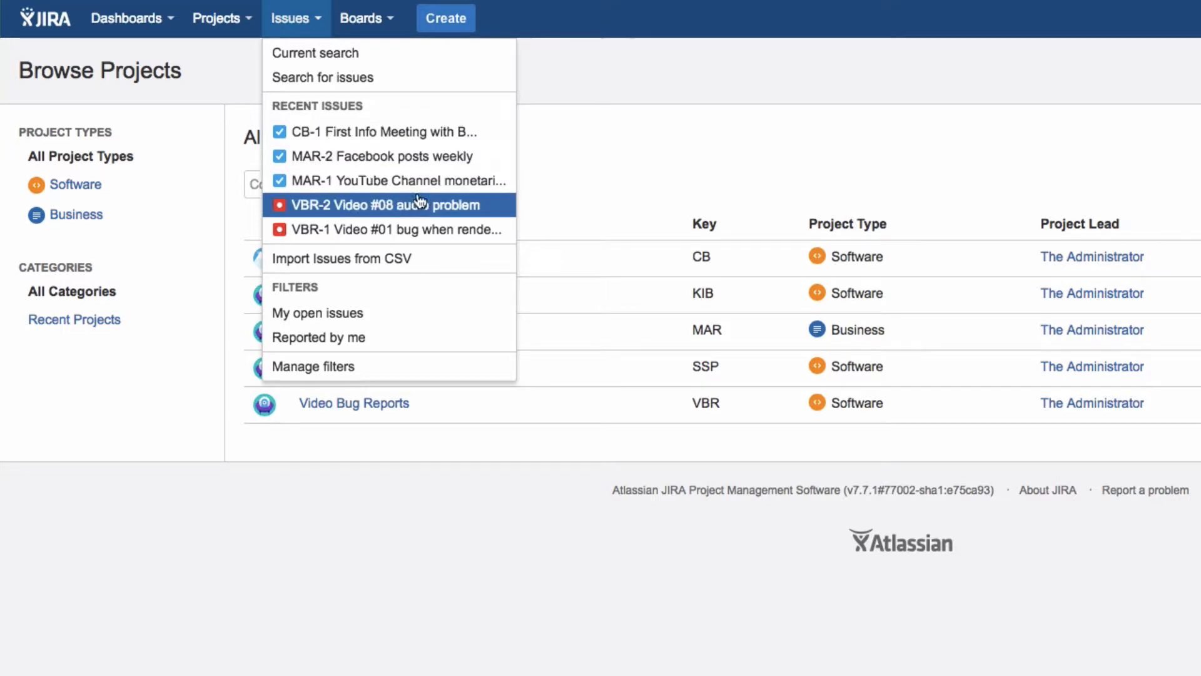
mouse_move(447, 313)
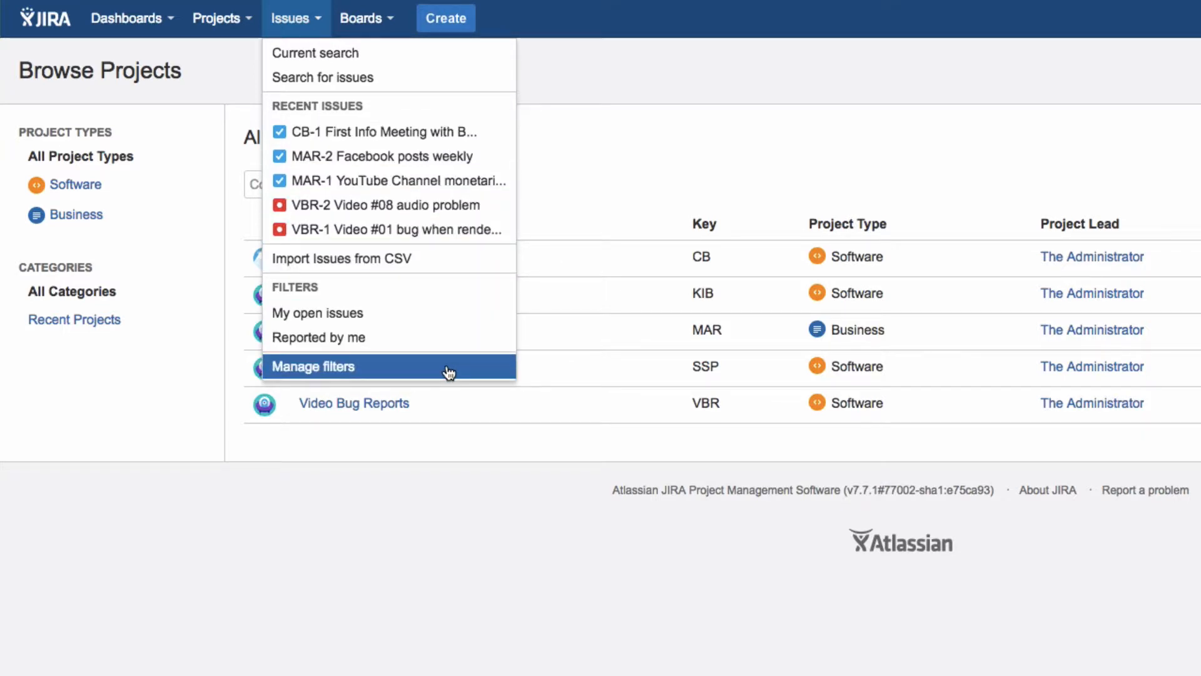
List all boards (CB, KIB, SSP), then start a new issue and cancel it.
left_click(363, 17)
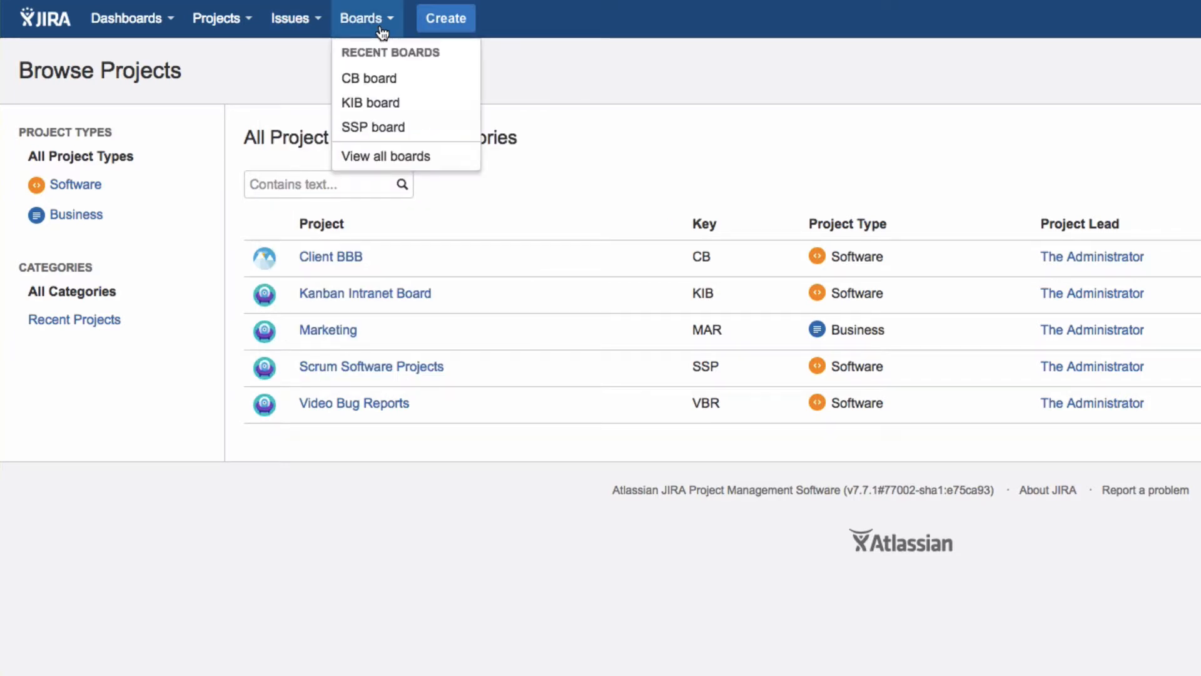
mouse_move(419, 145)
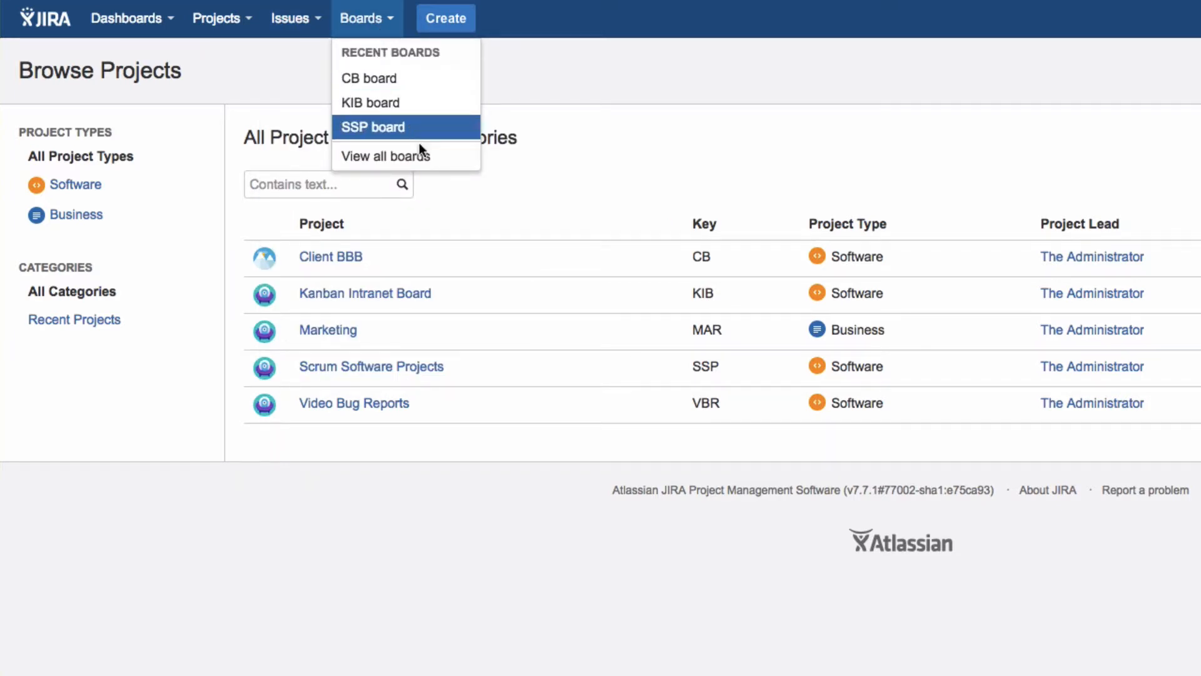
left_click(385, 156)
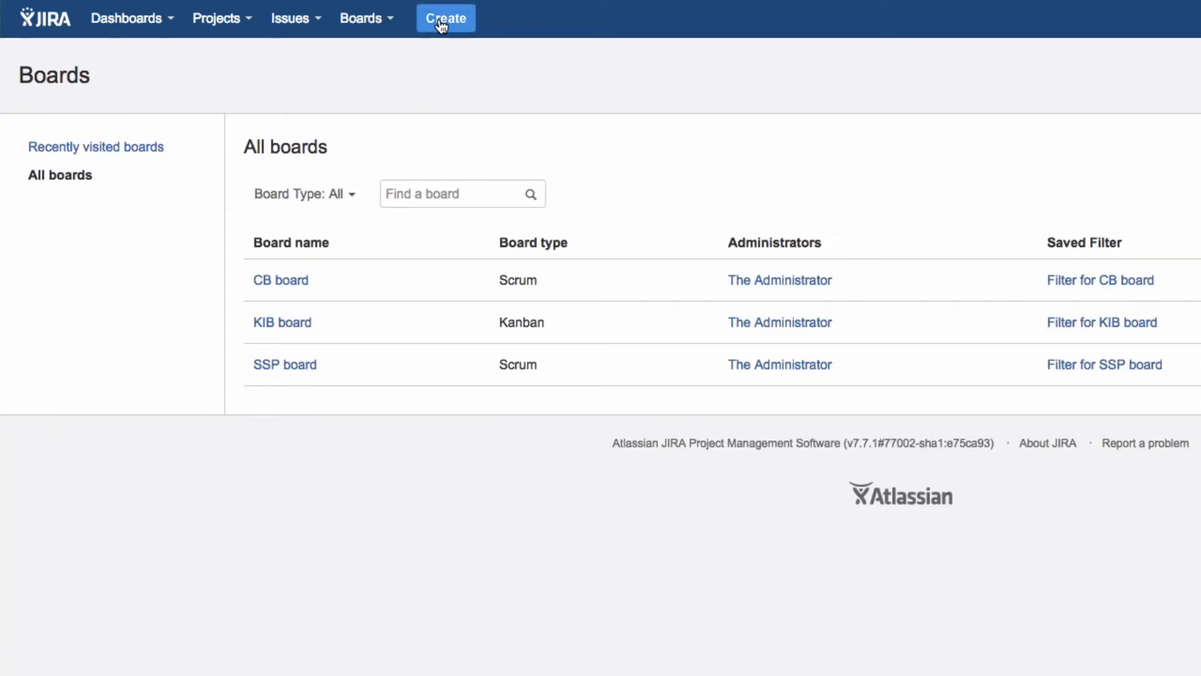
mouse_move(441, 25)
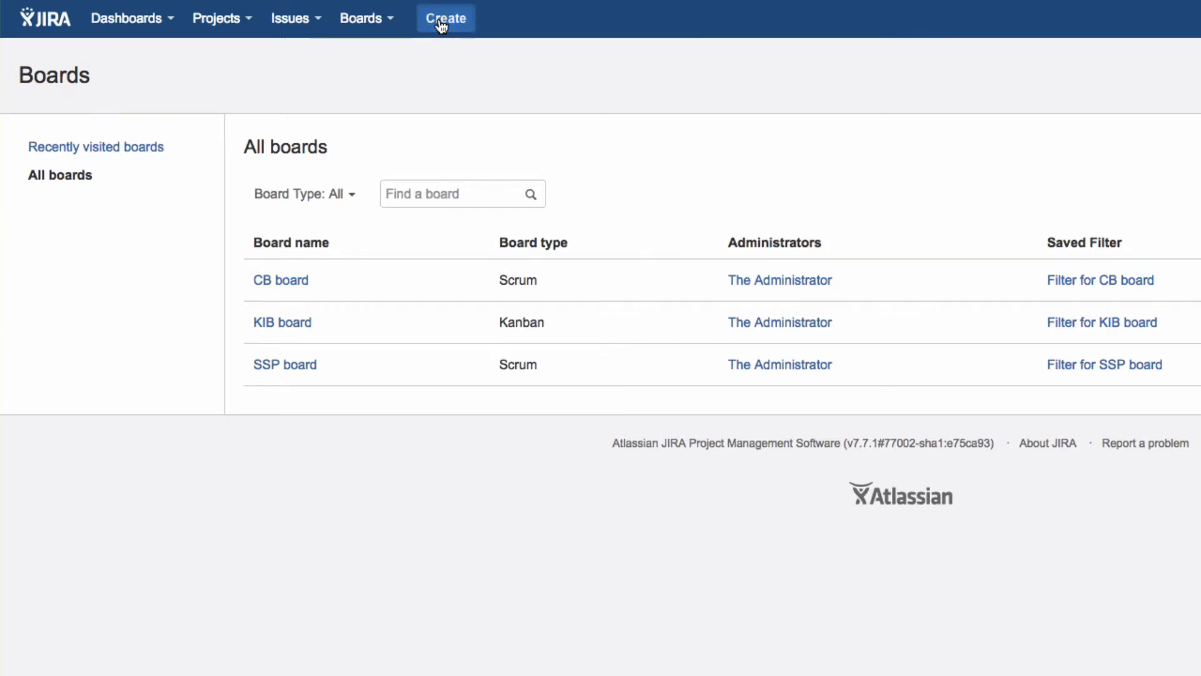
left_click(446, 18)
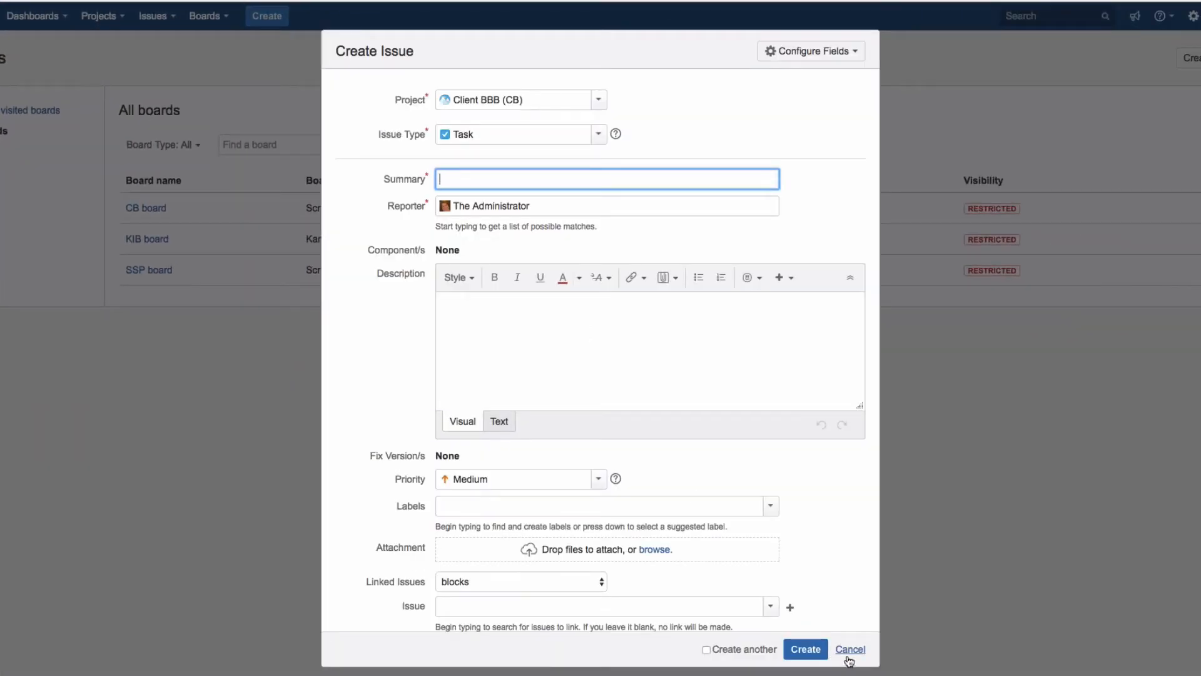
left_click(851, 648)
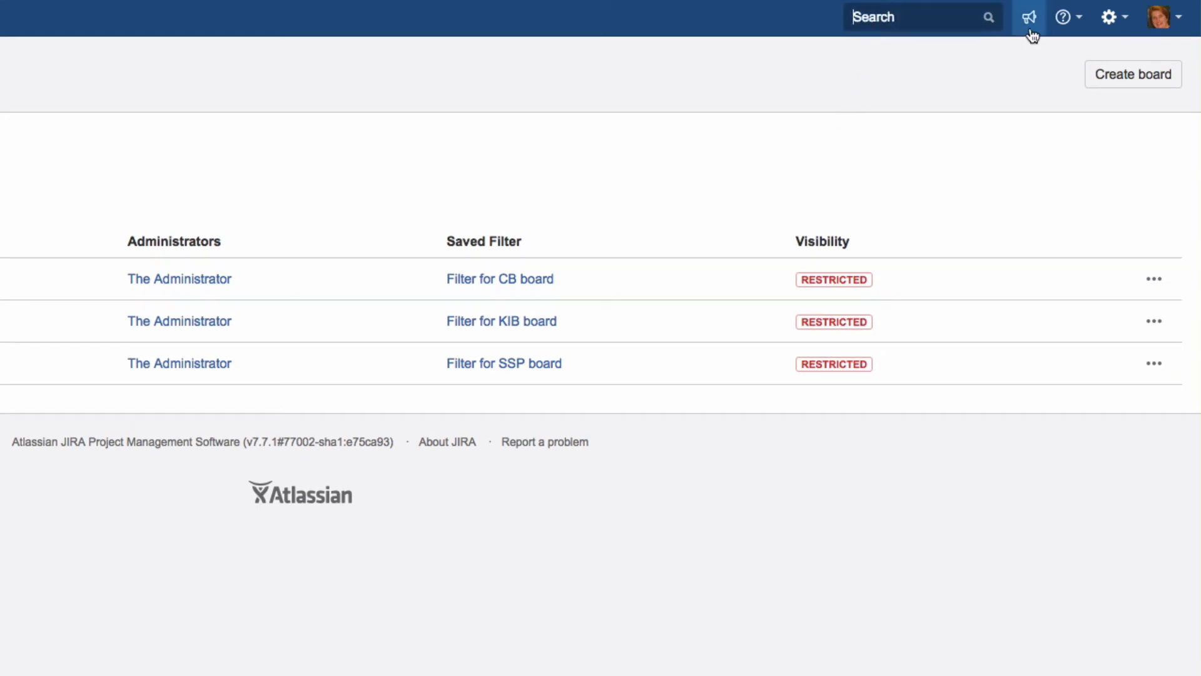
Glance at Jira Administration options, then show the profile menu with Profile and Log Out.
left_click(1111, 16)
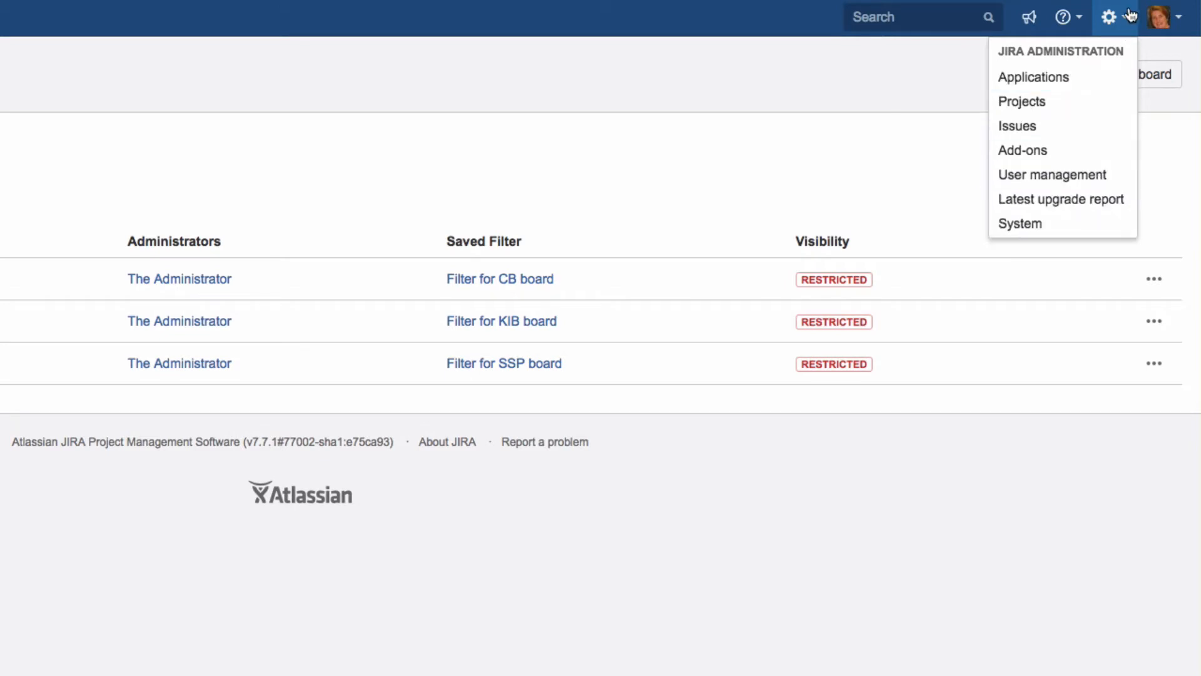
left_click(1158, 16)
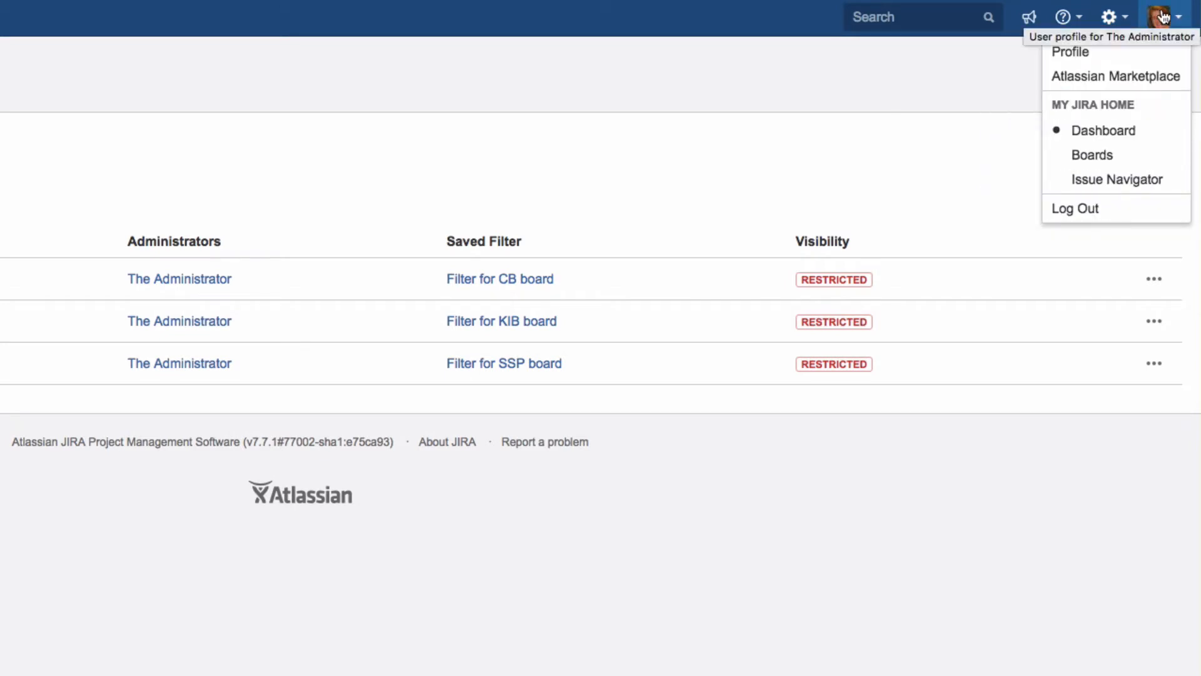